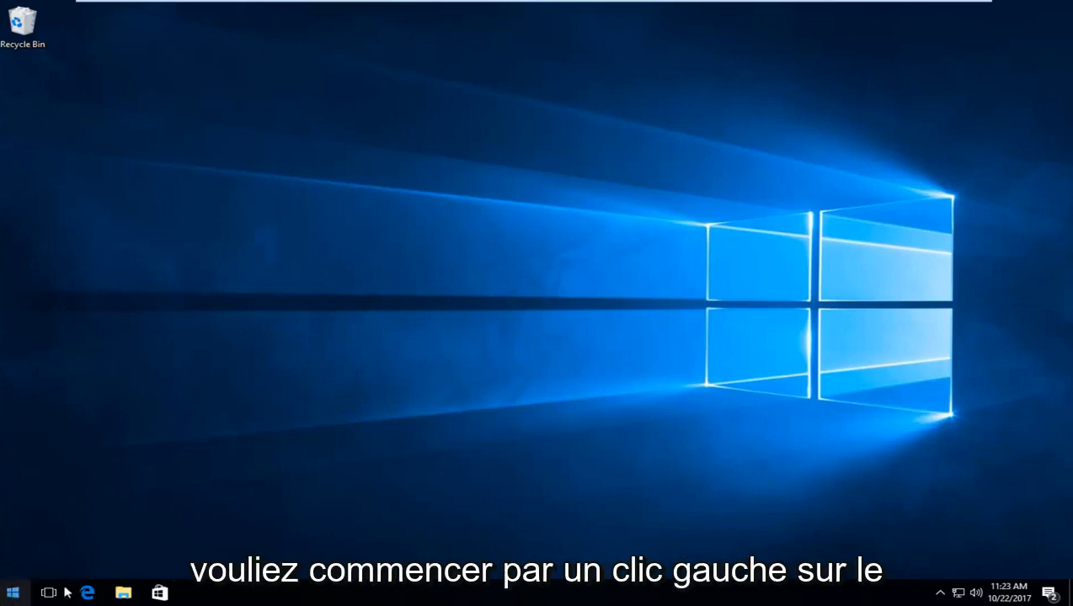
Step: Enable 'Show hidden files, folders, and drives' in File Explorer Options found via a 'file exp' search
click(11, 593)
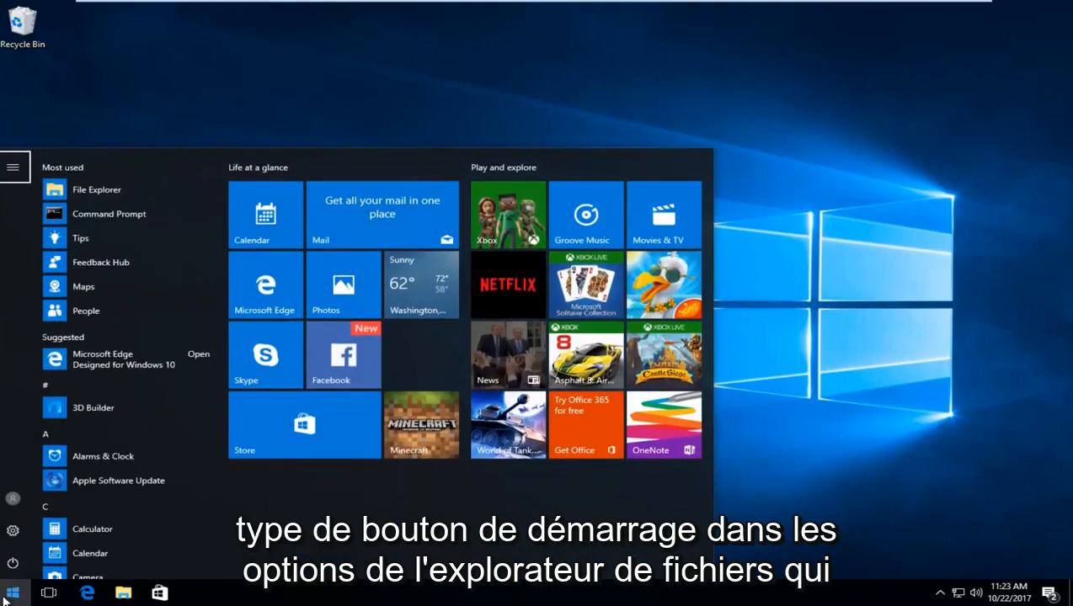
text(file explorer options)
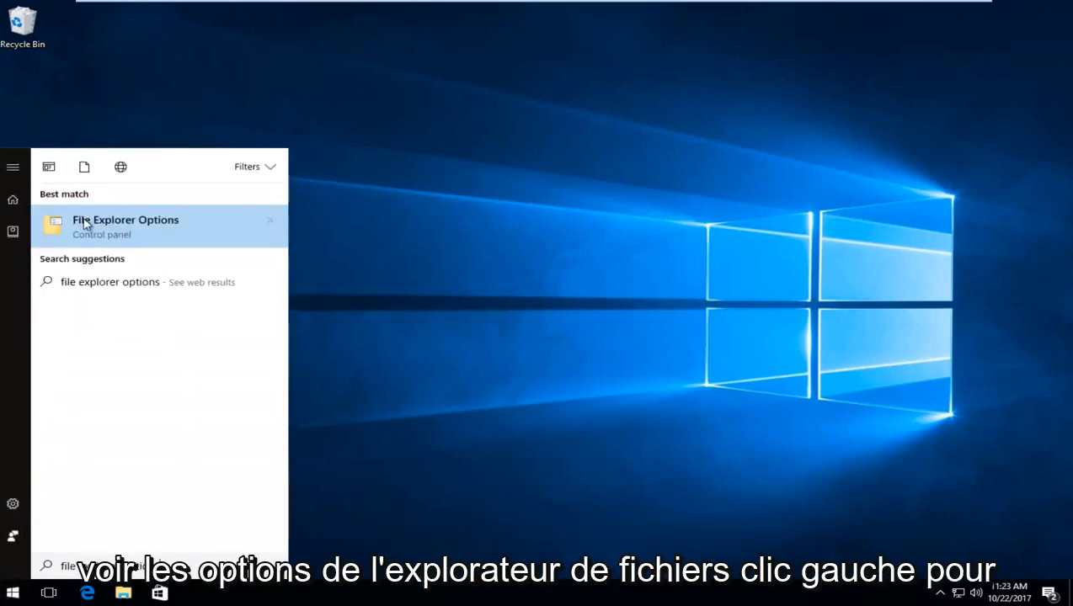
click(125, 219)
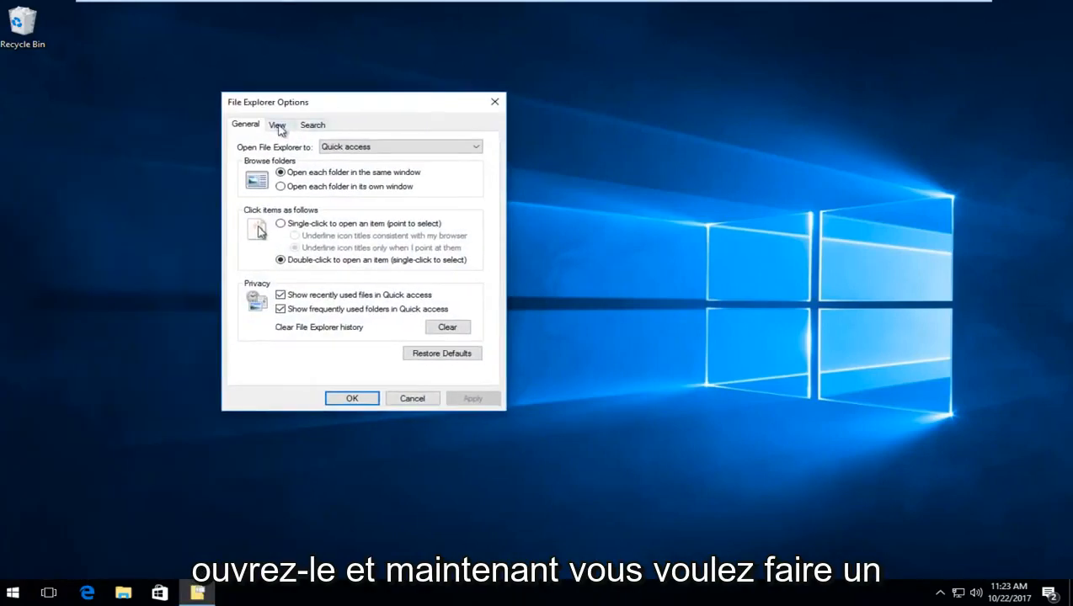
click(278, 124)
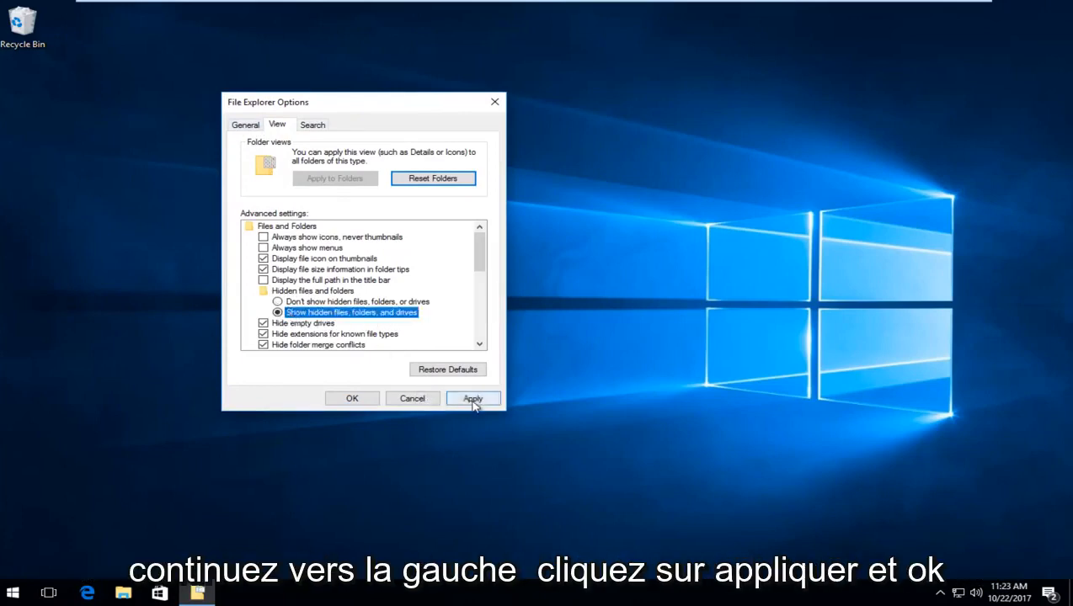
click(352, 397)
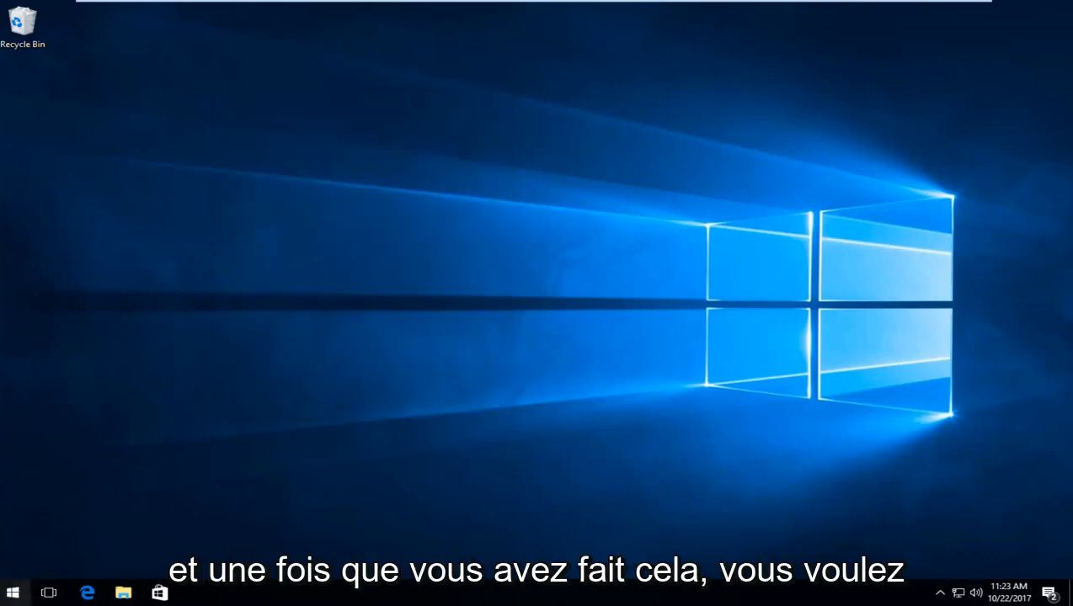
Step: Reach the Windows folder on Local Disk (C:) from This PC
click(12, 593)
text(this pc)
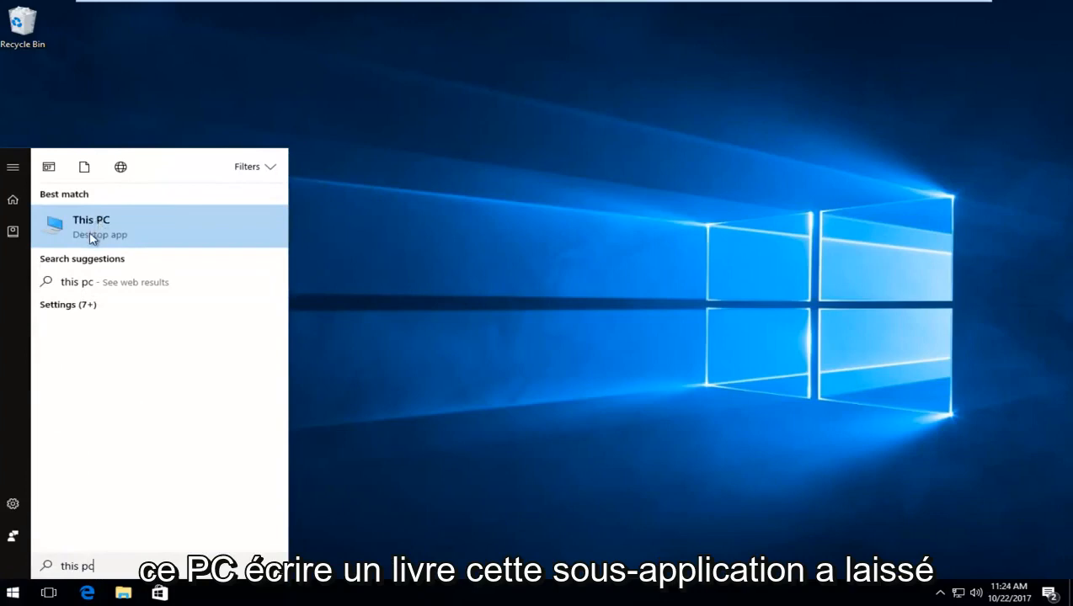
click(91, 226)
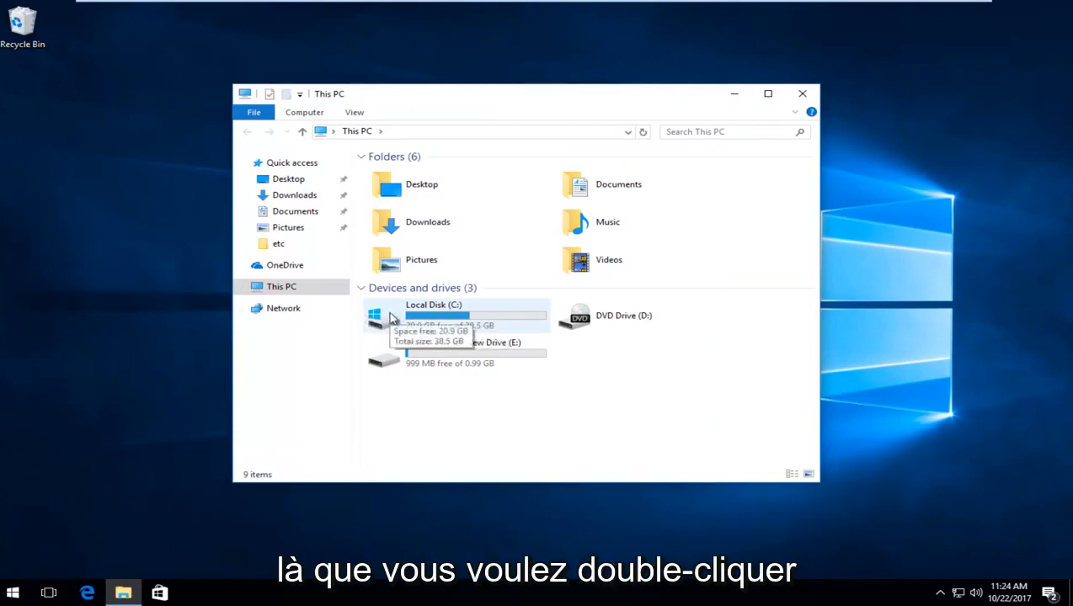
double_click(435, 315)
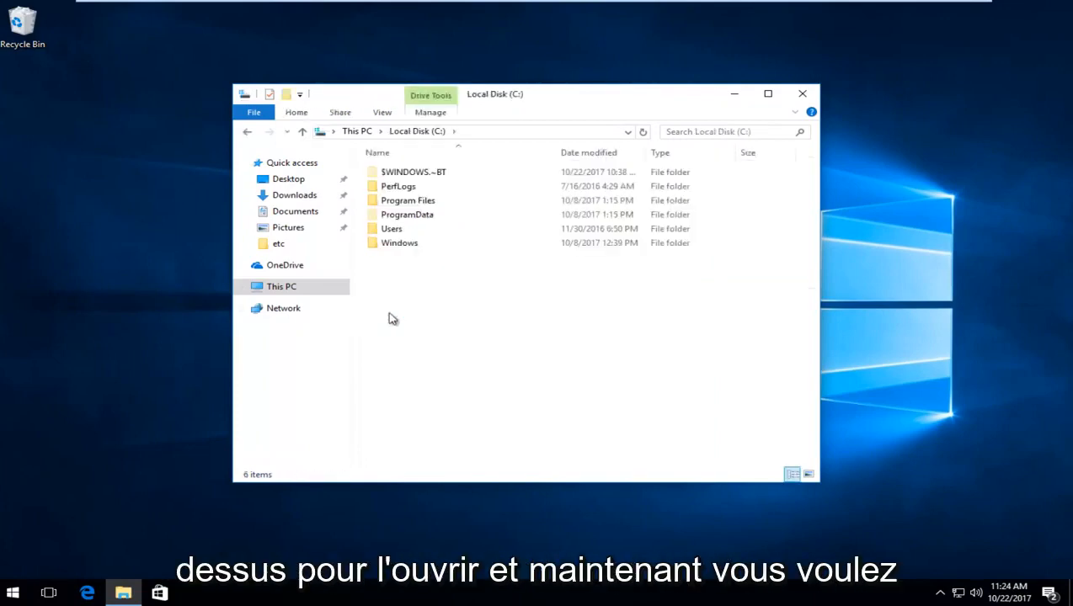
mouse_move(412, 280)
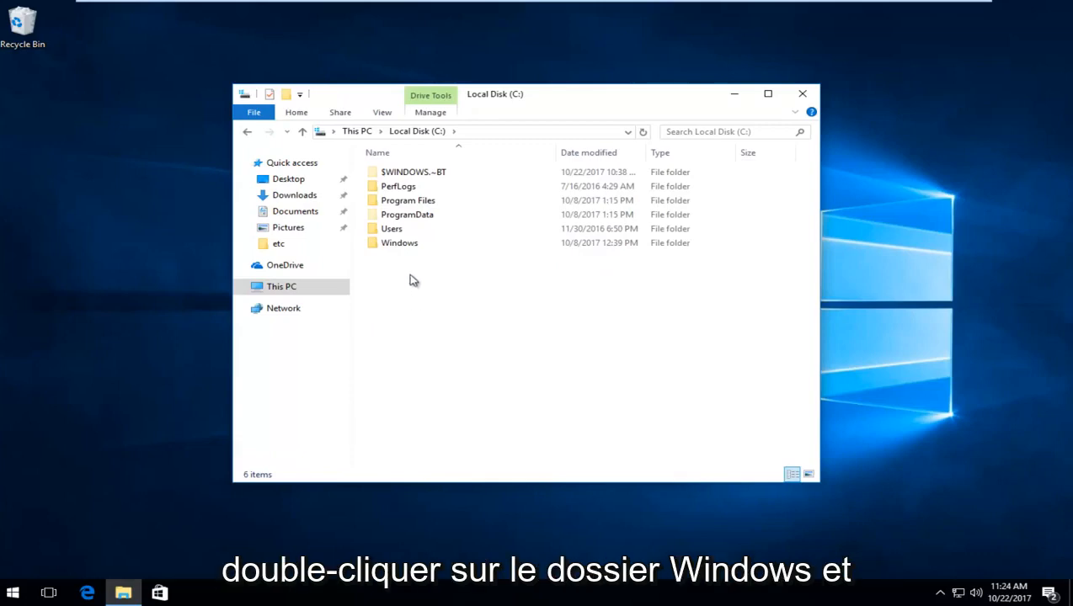
double_click(399, 243)
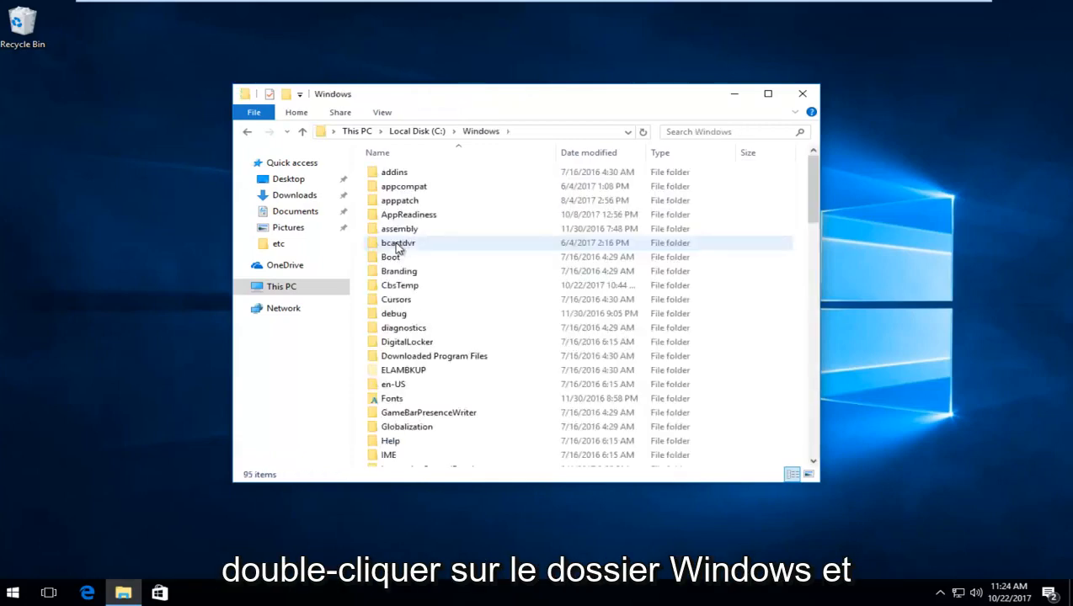
Step: Continue into System32 and then the drivers folder
scroll(down, 3)
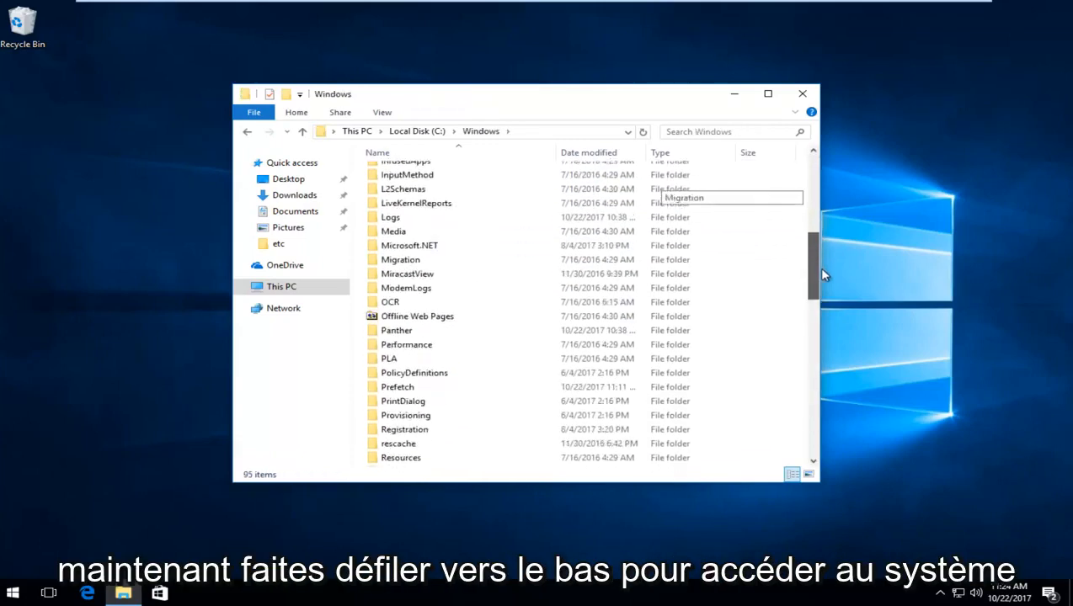
scroll(down, 3)
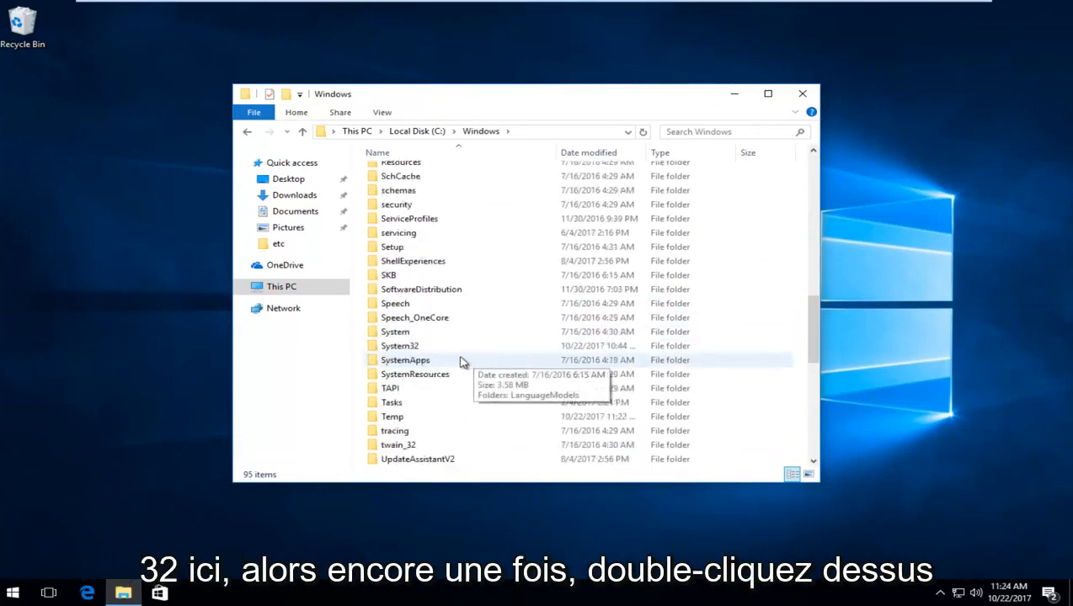
click(399, 345)
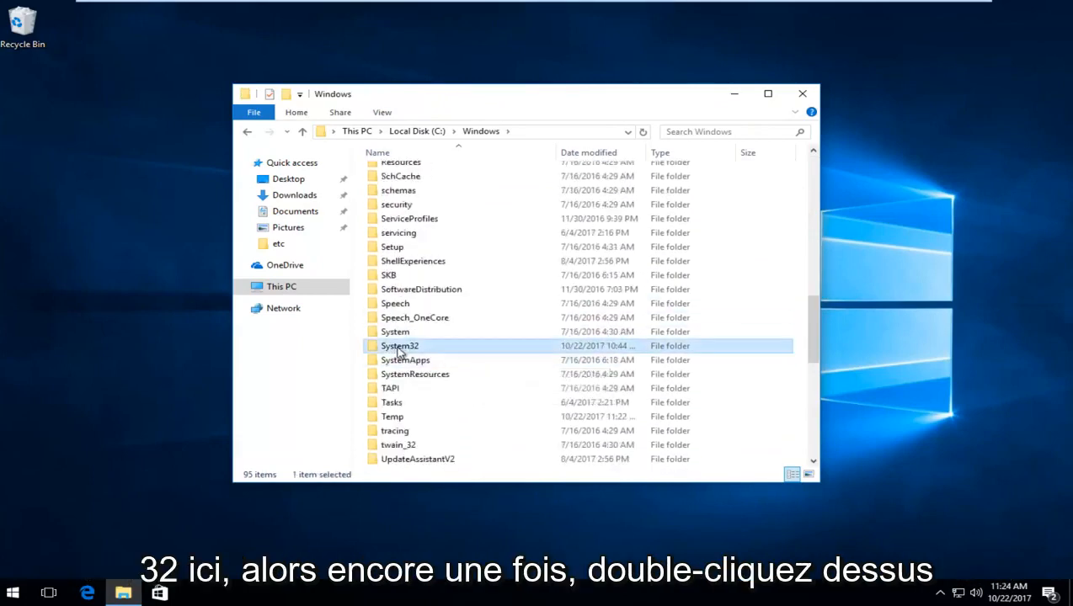
double_click(399, 346)
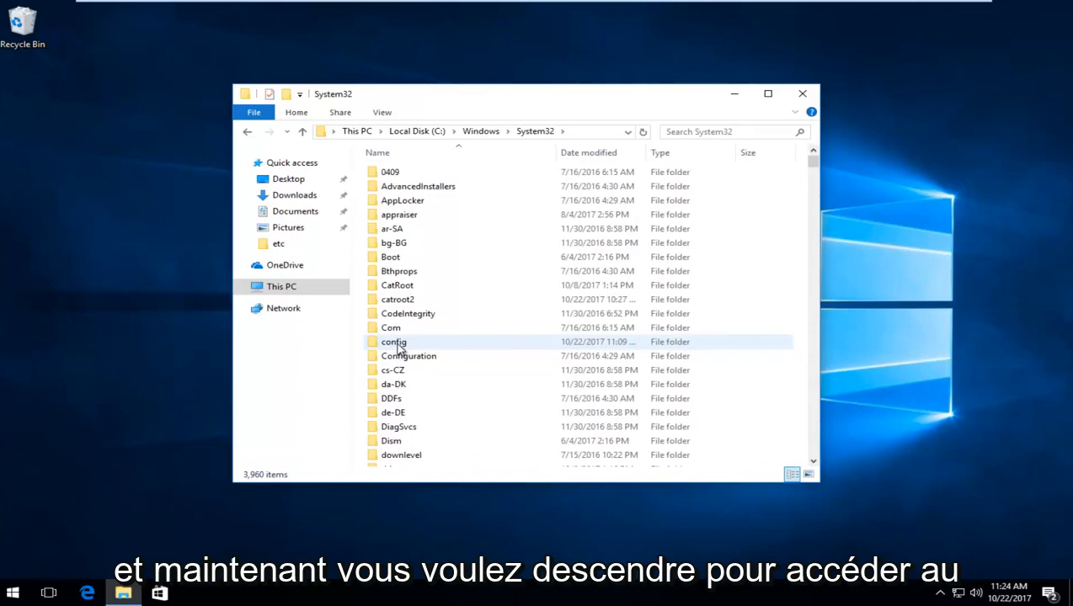
scroll(down, 3)
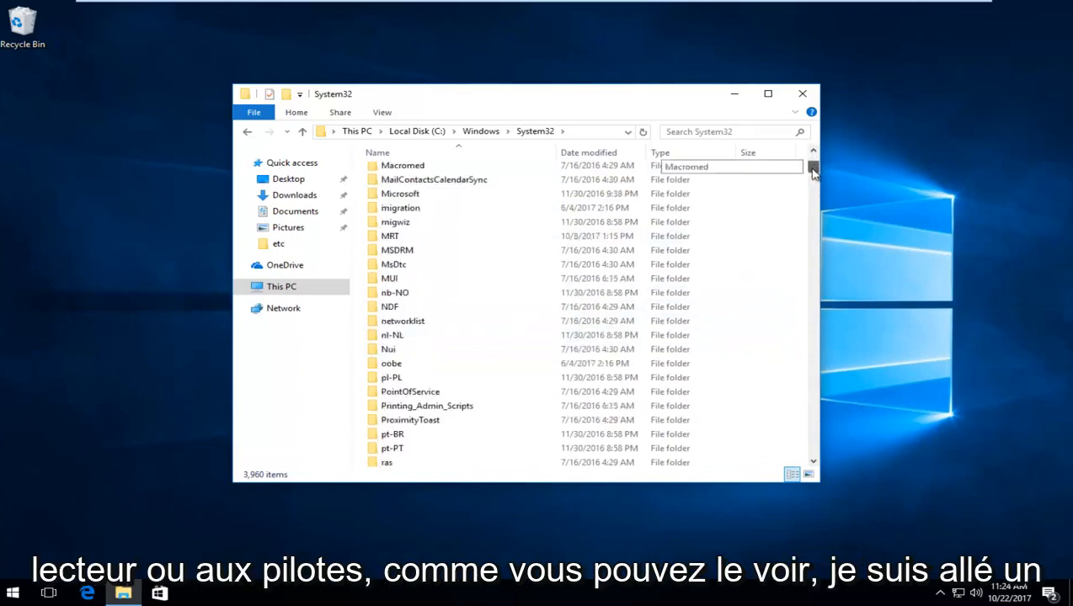
scroll(down, 3)
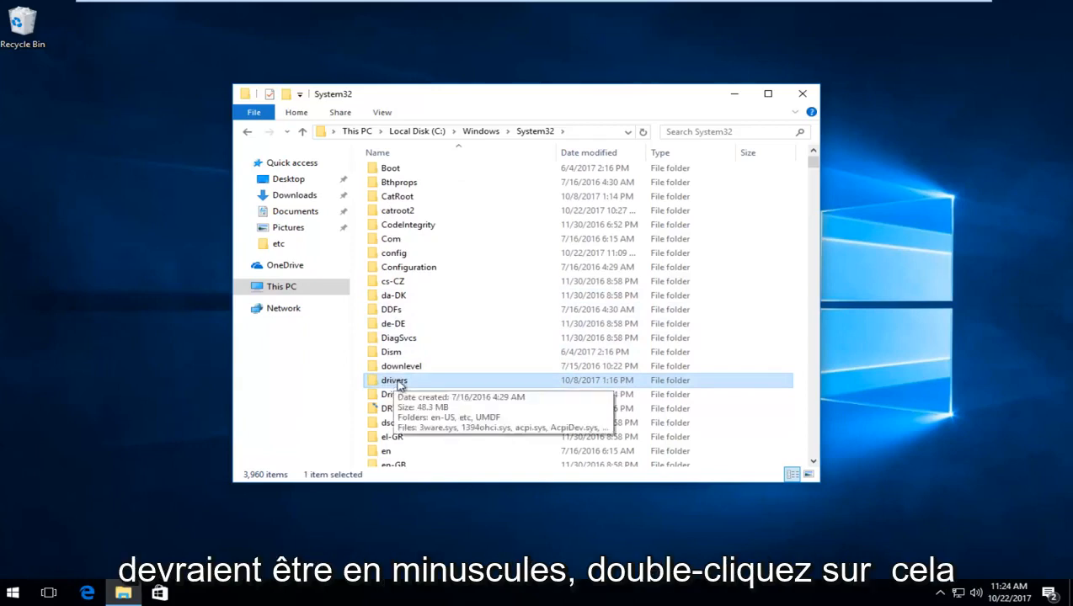
double_click(394, 380)
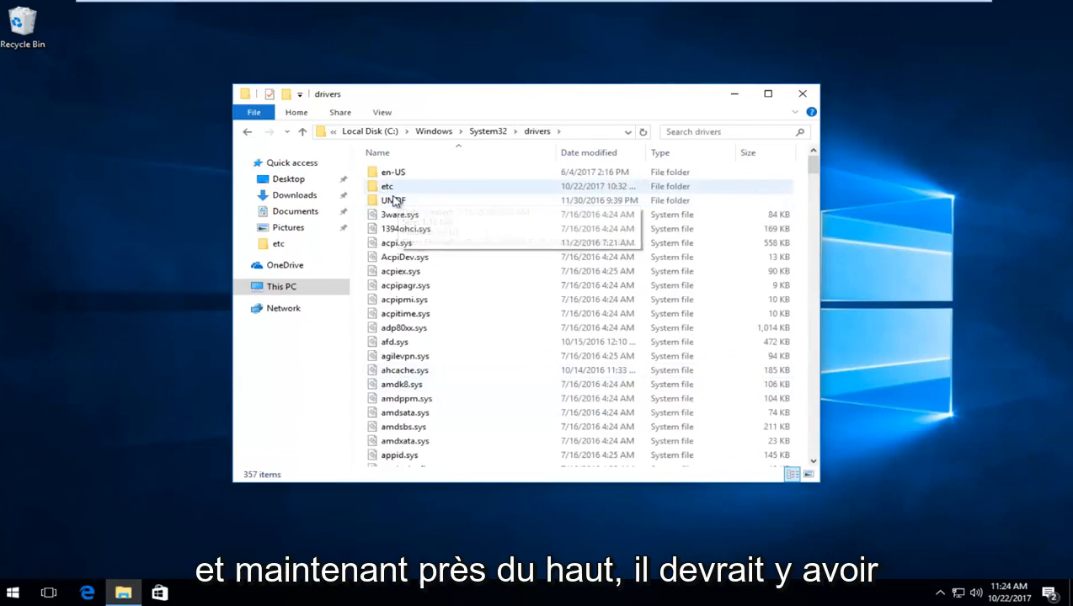
mouse_move(394, 200)
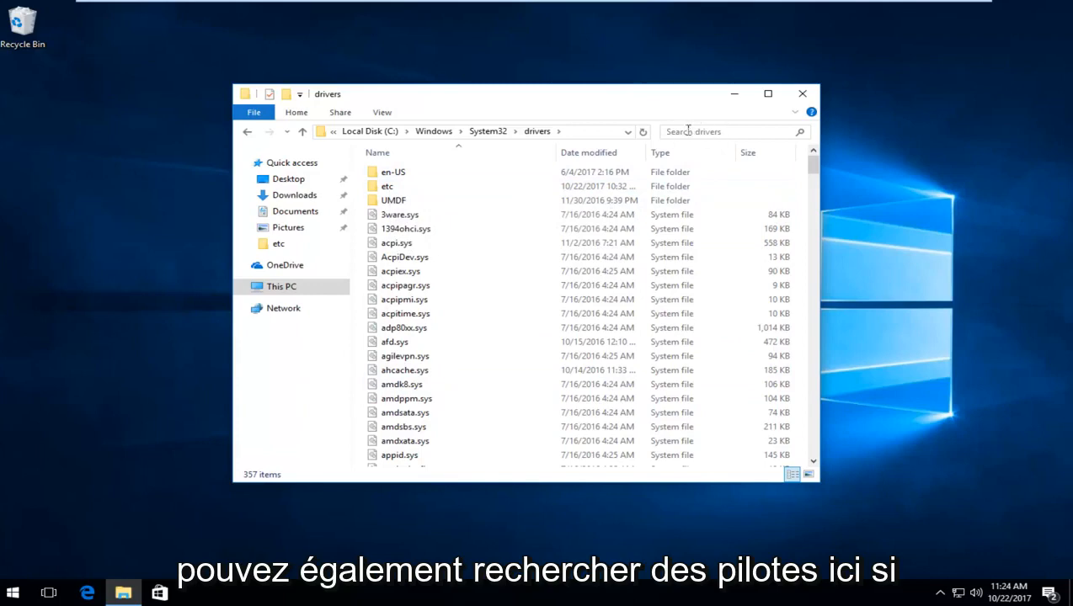
mouse_move(386, 185)
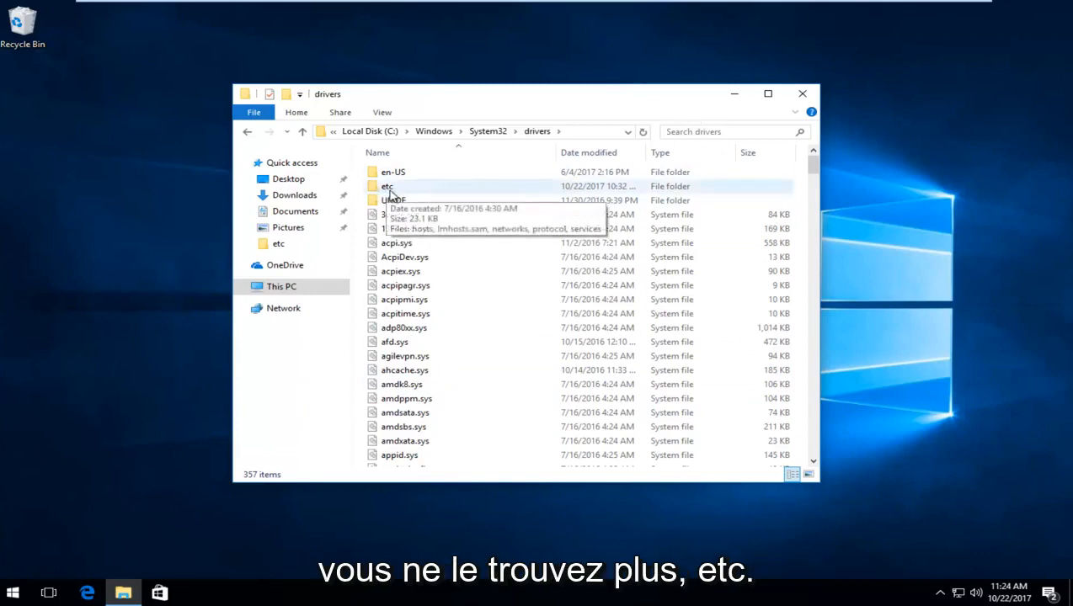
Step: Copy the hosts file from the etc folder and paste it onto the desktop
double_click(386, 186)
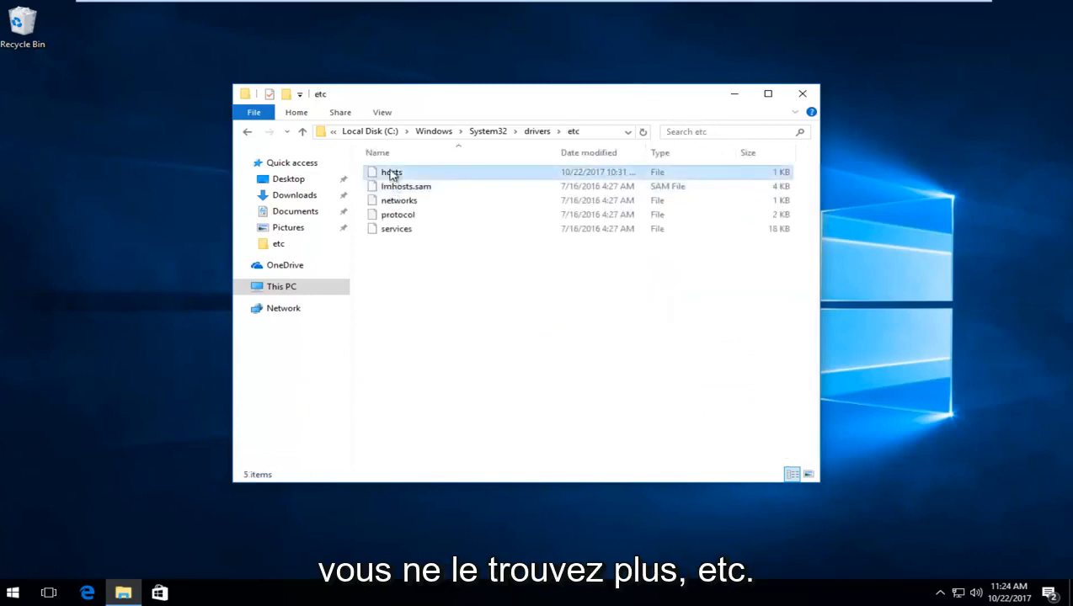
click(391, 171)
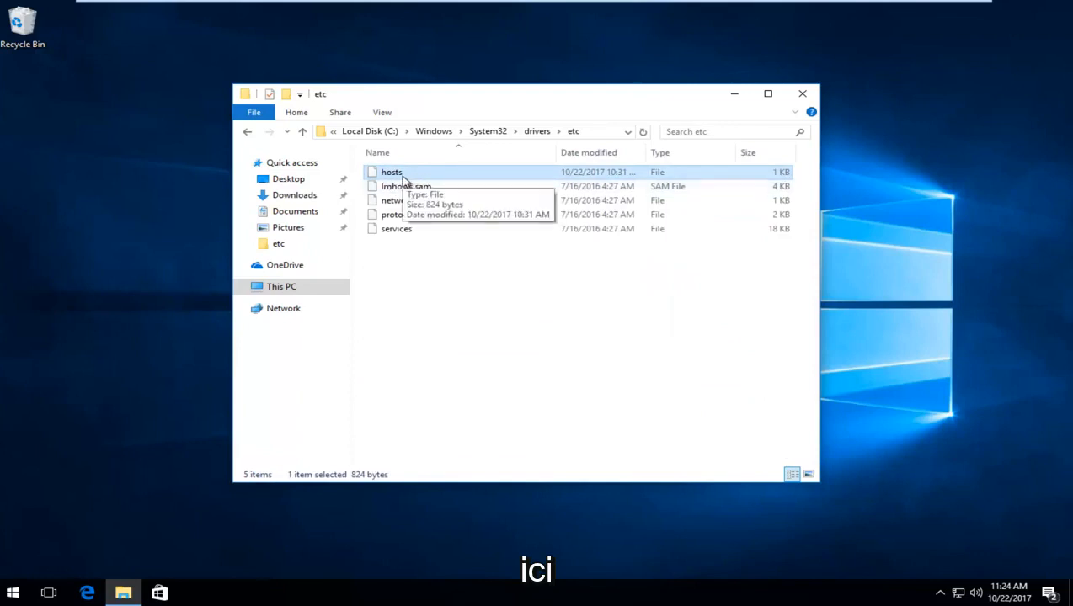
right_click(391, 172)
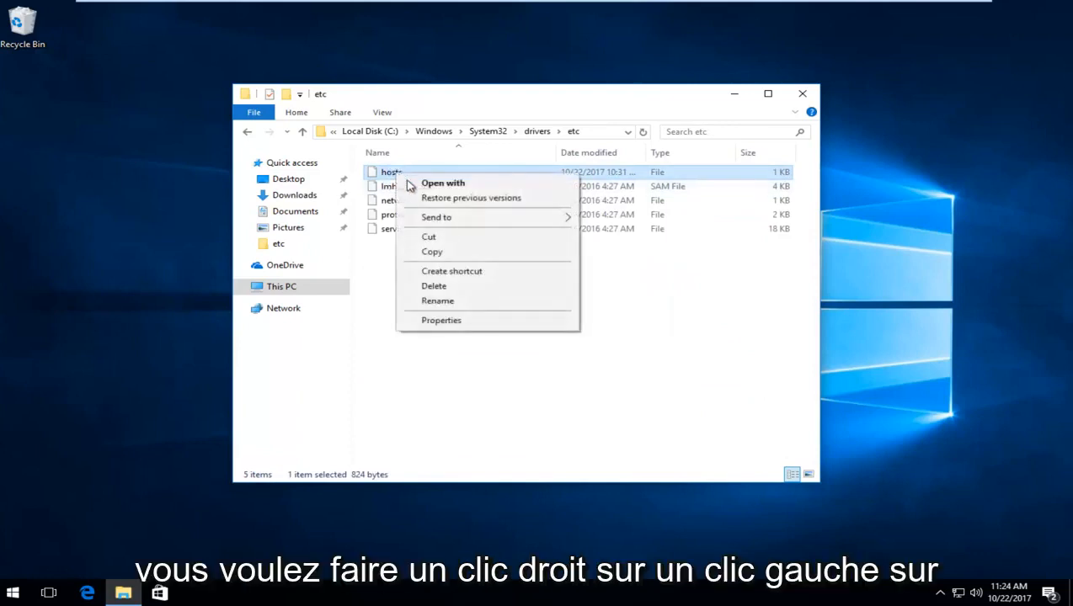
click(431, 252)
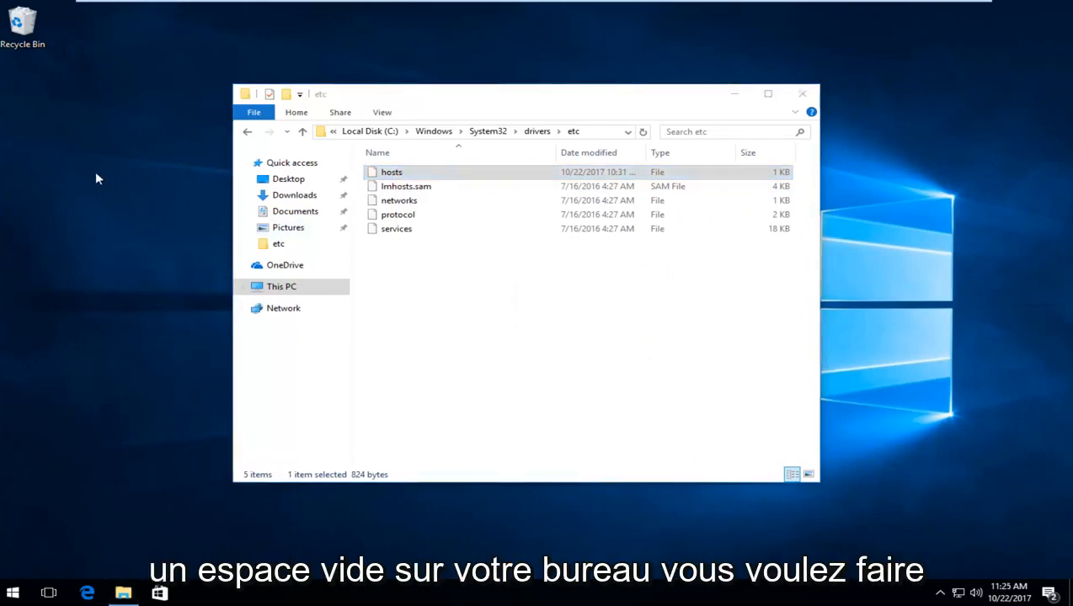
right_click(97, 178)
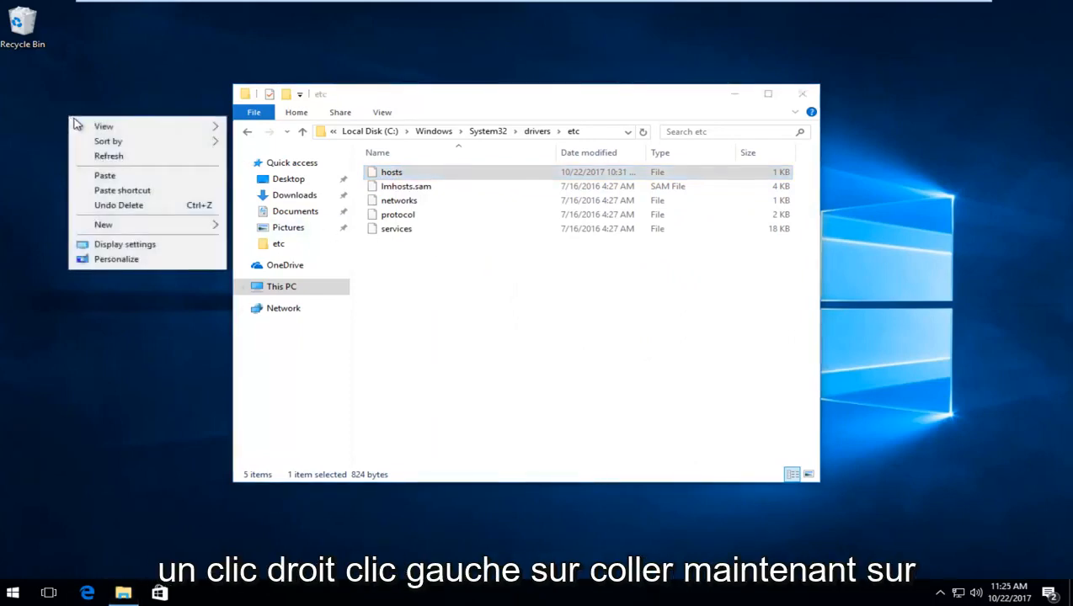
click(105, 175)
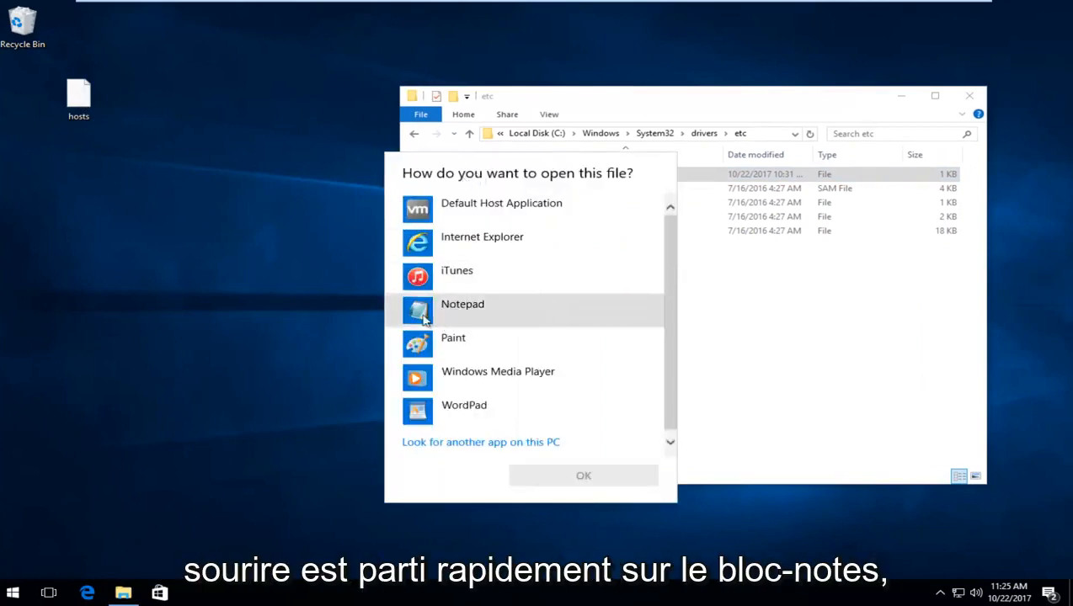
Step: Open the desktop hosts copy with Notepad and search its contents for 'apple.c' entries
click(461, 303)
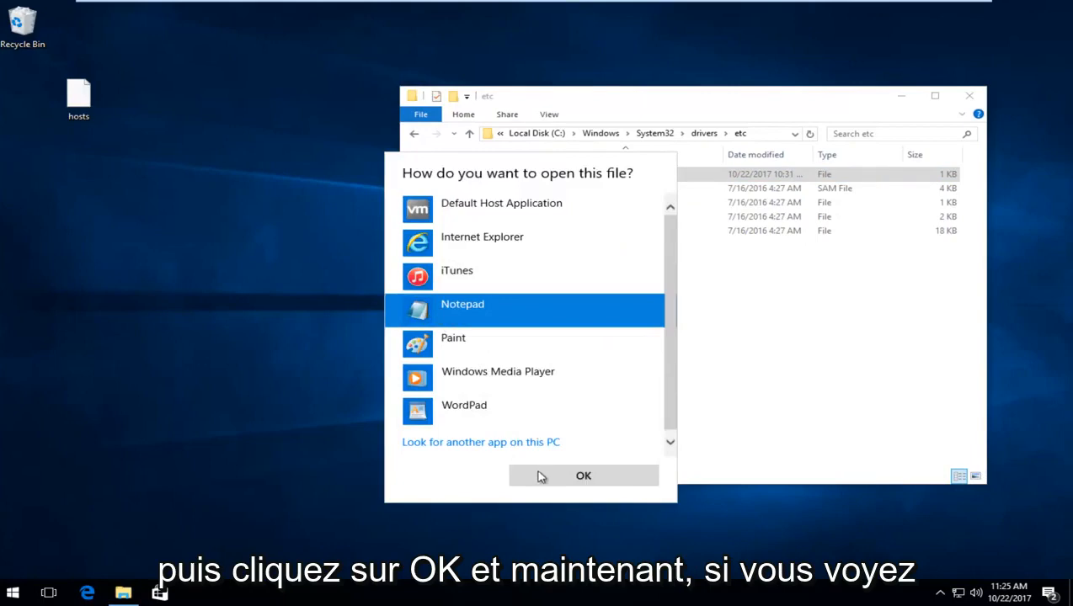
click(583, 475)
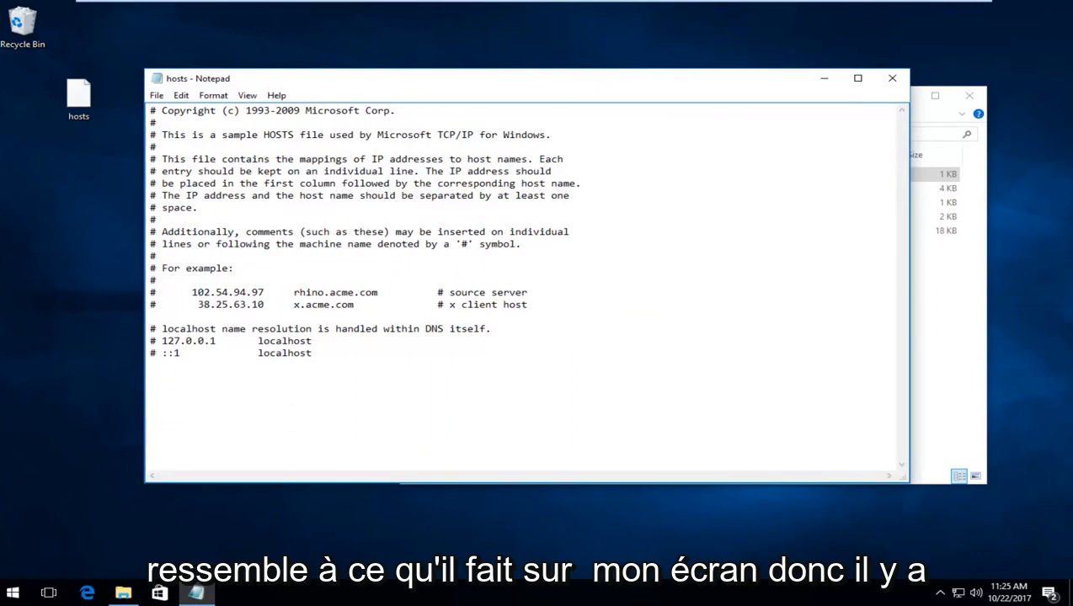
text(apple.c)
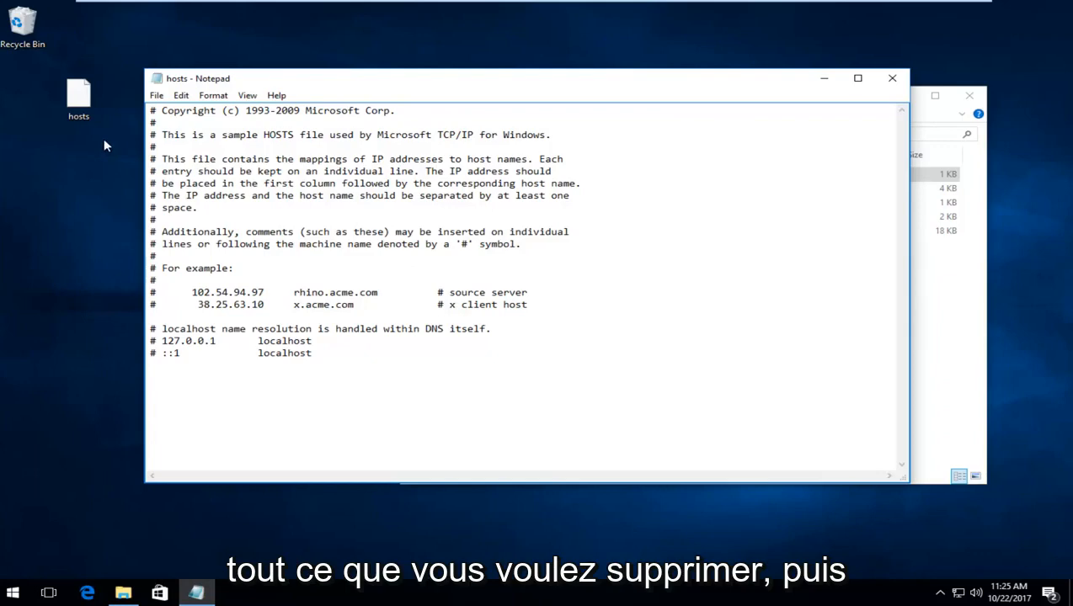
click(155, 94)
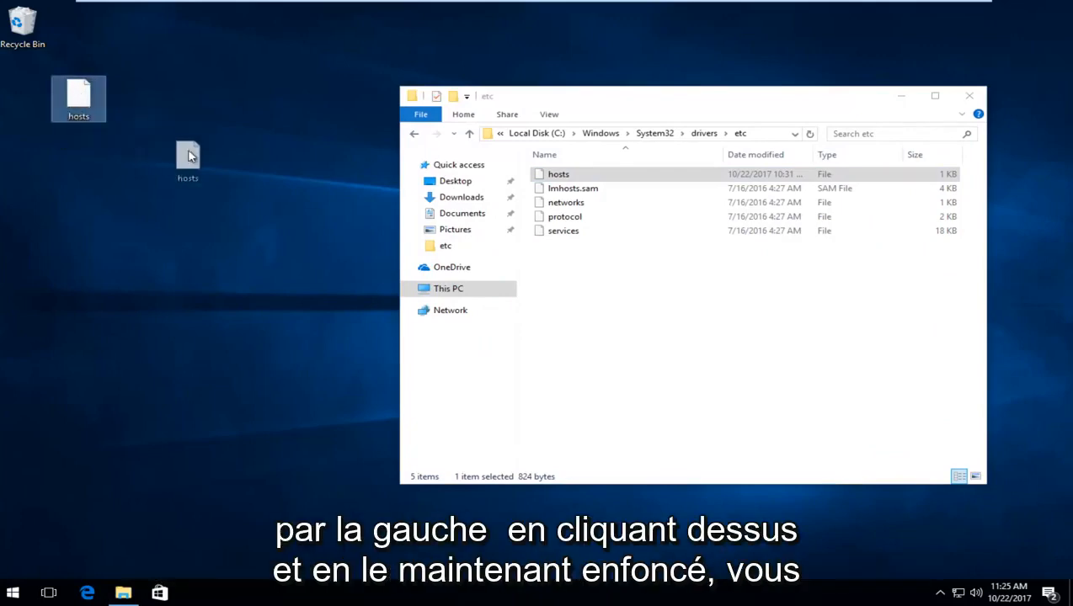
Step: Drag hosts from the desktop into etc, replacing the existing file with administrator permission
drag(187, 160, 377, 239)
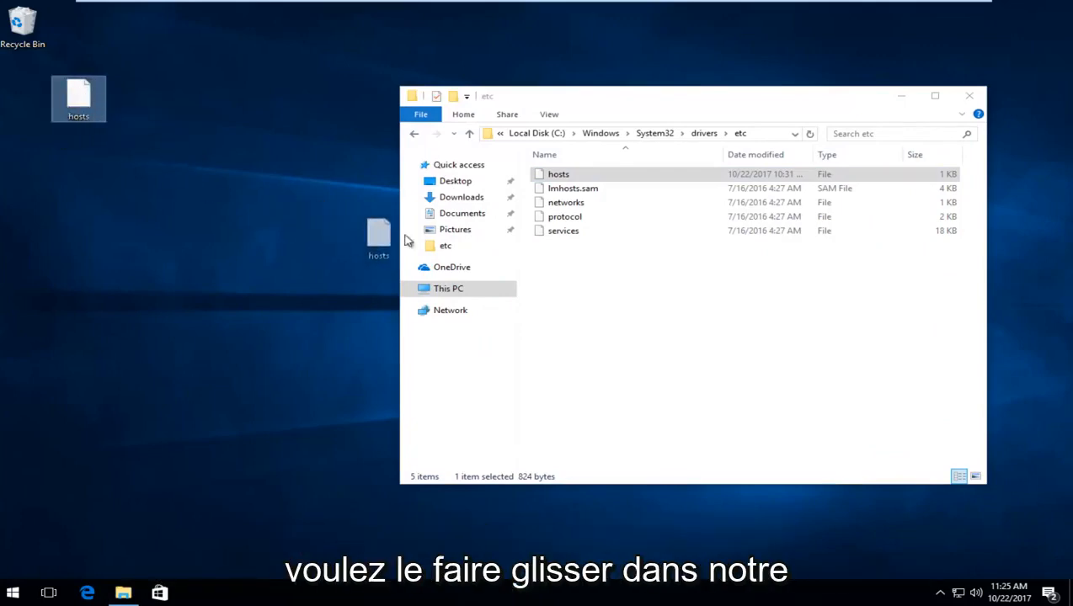
drag(377, 239, 593, 244)
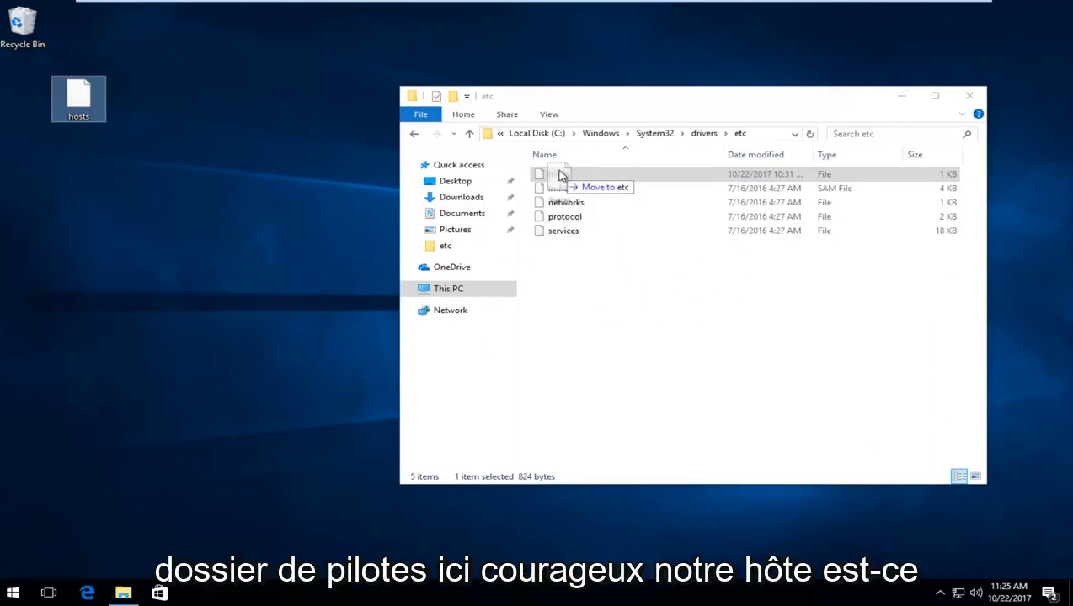
drag(79, 97, 560, 173)
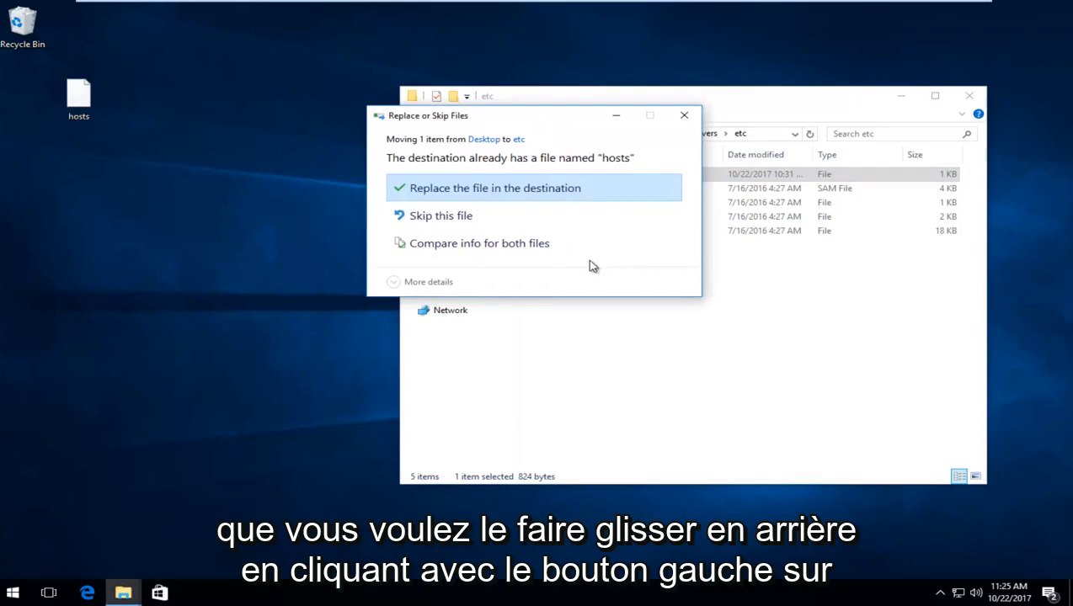
click(495, 189)
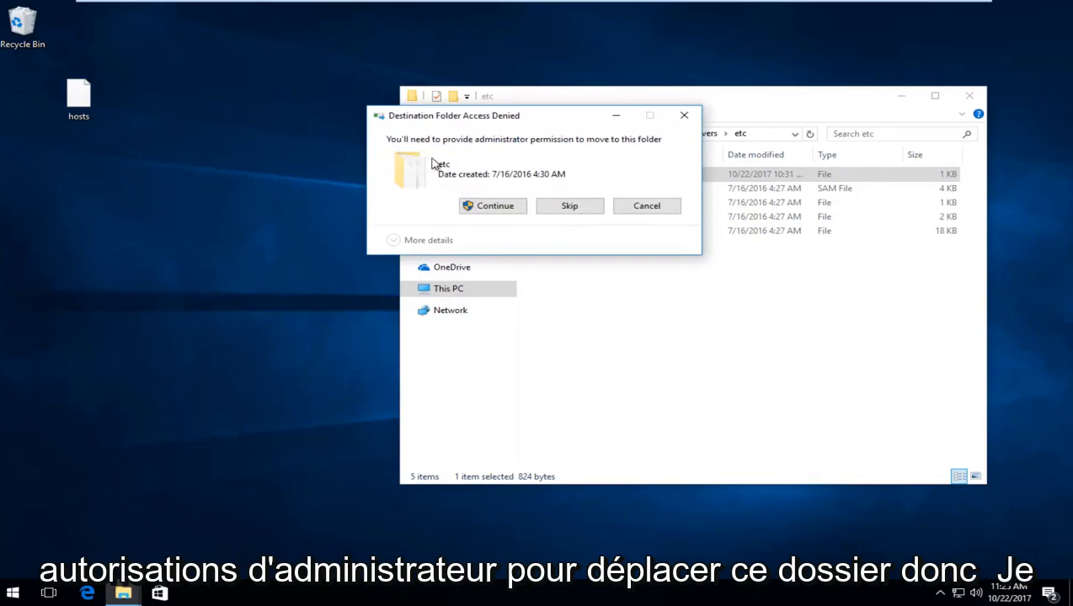
click(495, 206)
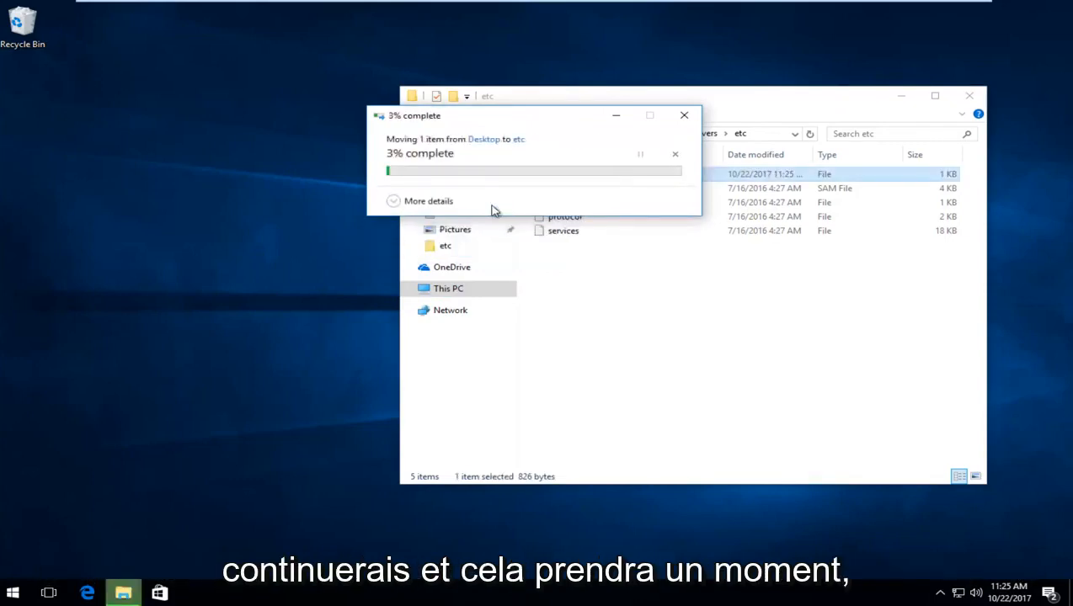